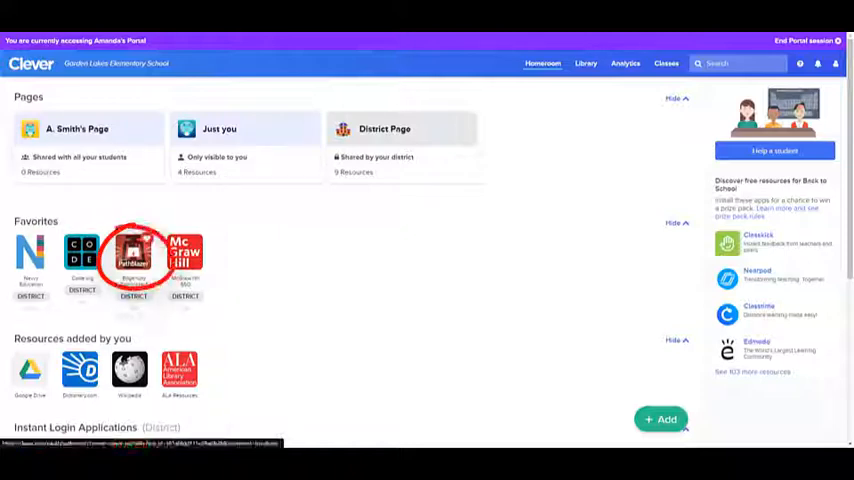
- Launch Pathblazer from the Clever Favorites to reach the Edgenuity teacher dashboard
left_click(133, 255)
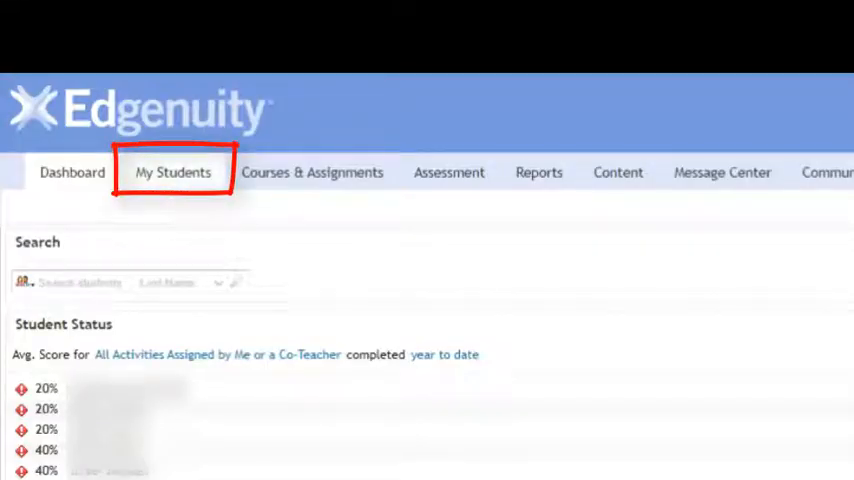
- Switch to the My Students tab to list the teacher's classes
left_click(172, 172)
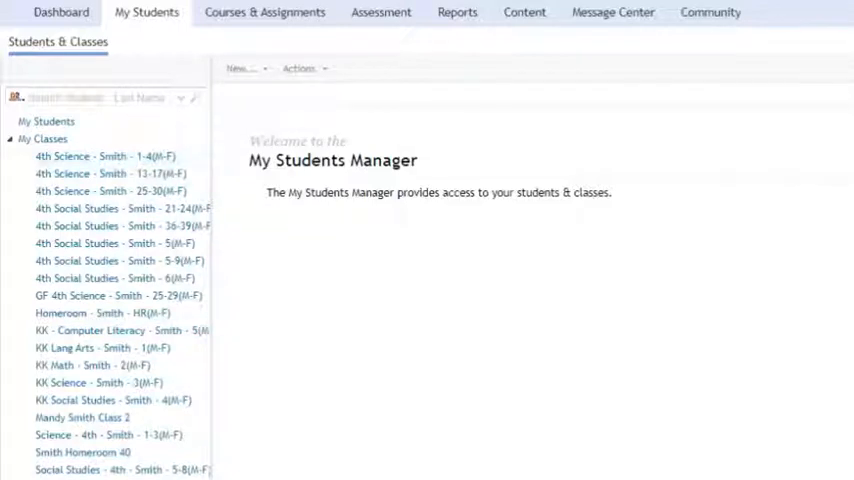
left_click(82, 417)
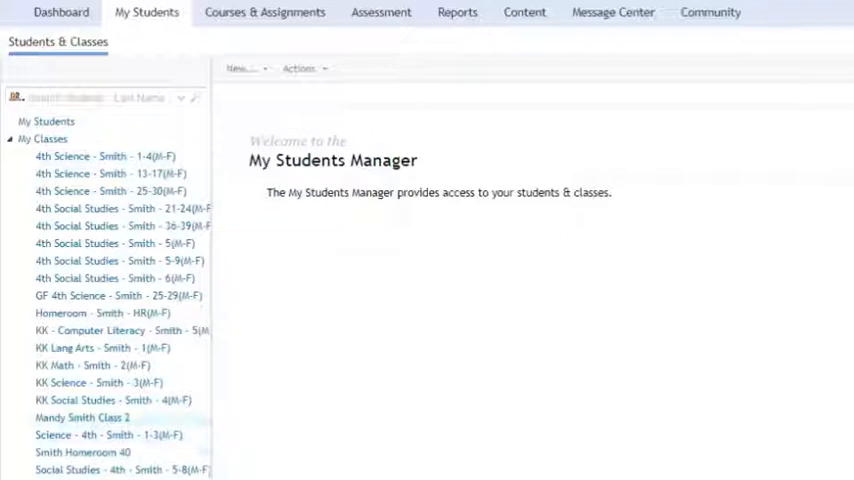
left_click(82, 417)
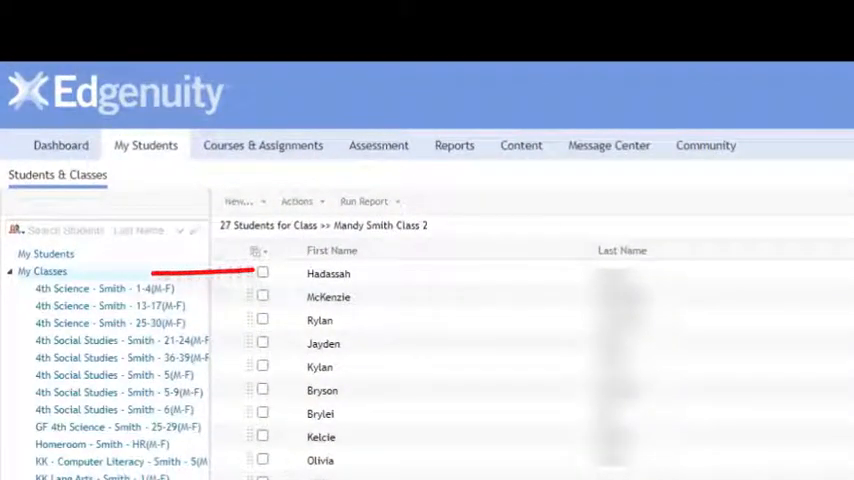
left_click(47, 271)
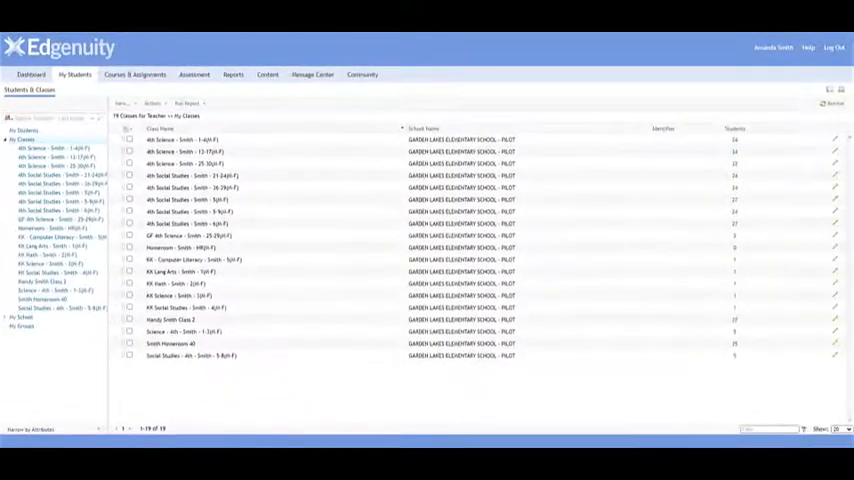
left_click(170, 319)
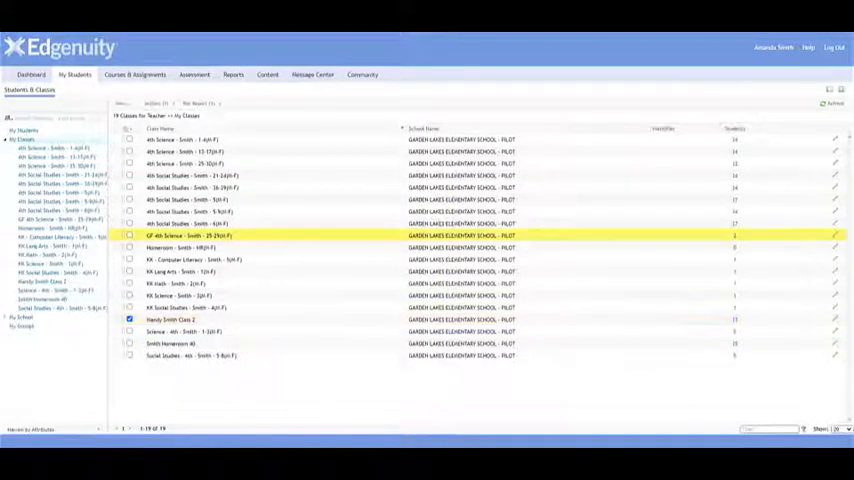
left_click(158, 104)
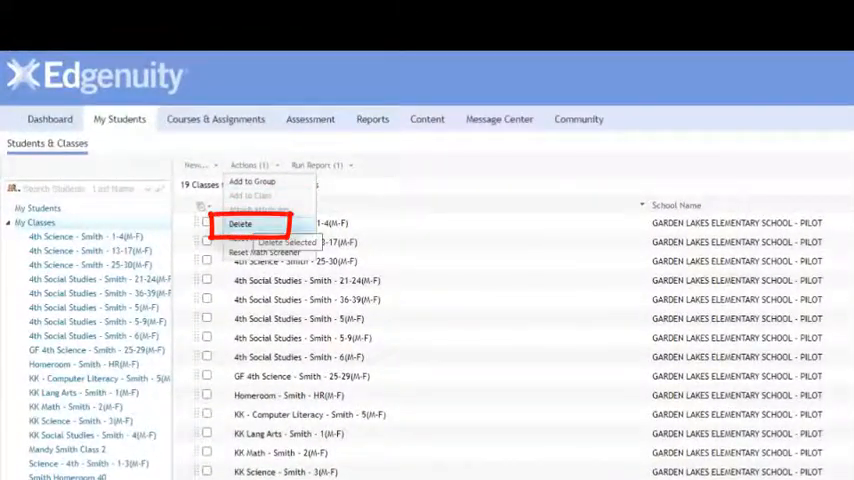
left_click(240, 223)
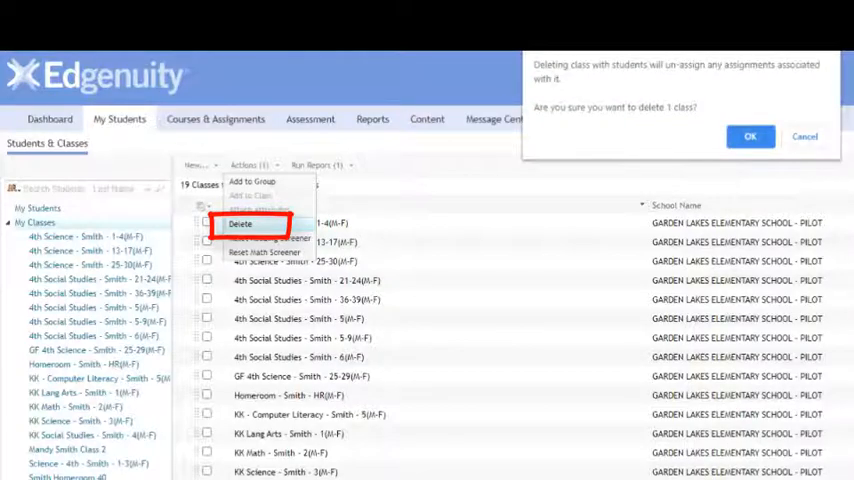